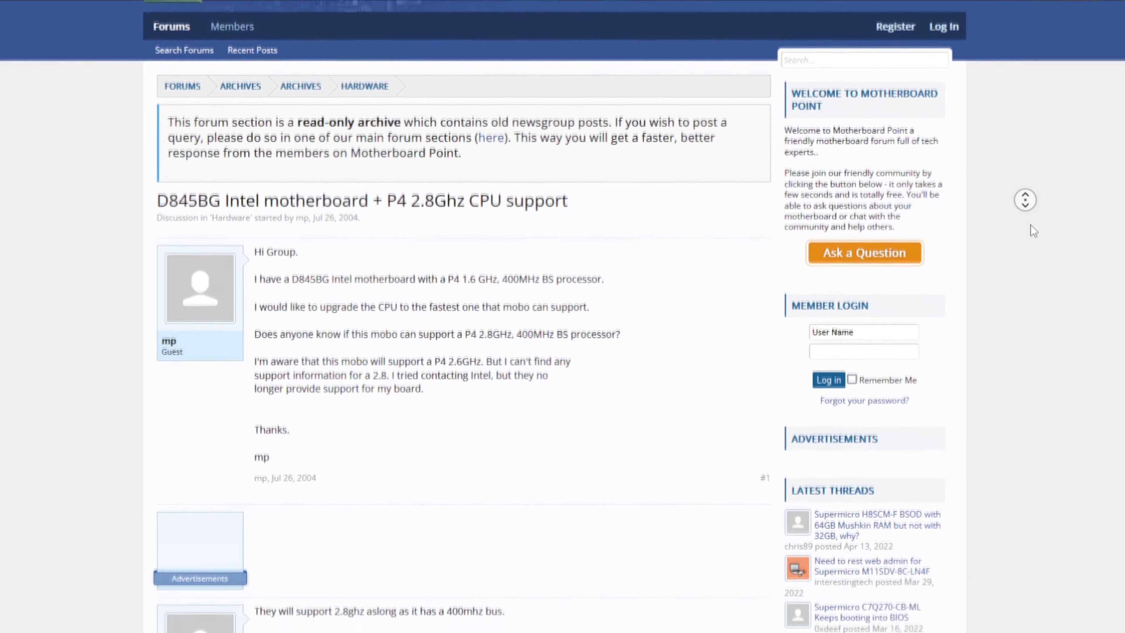
scroll(down, 3)
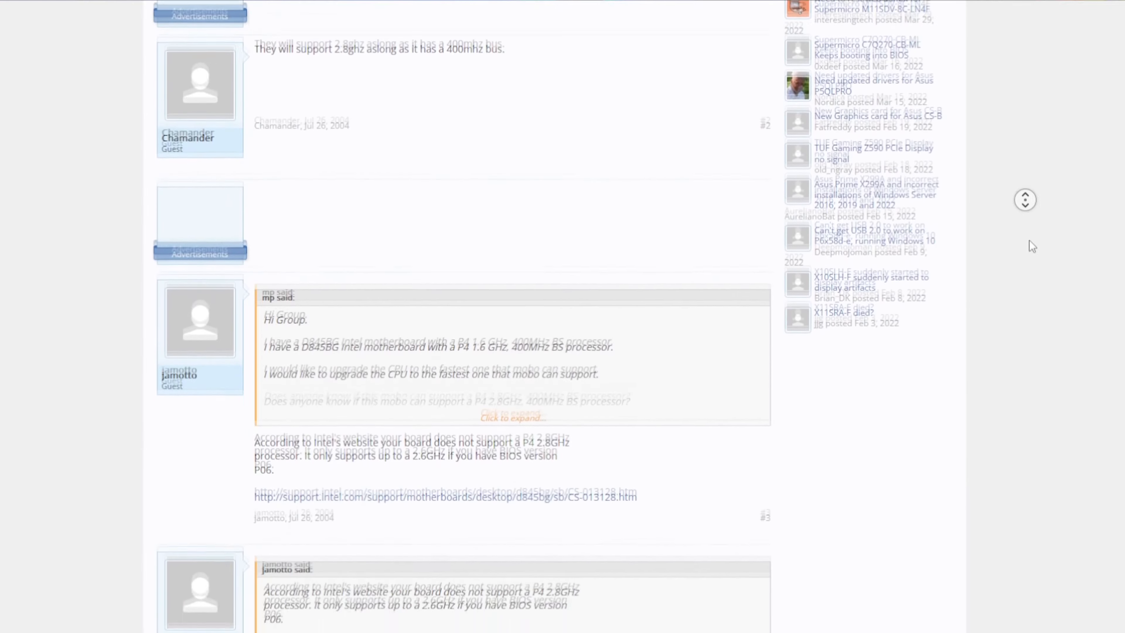
scroll(down, 3)
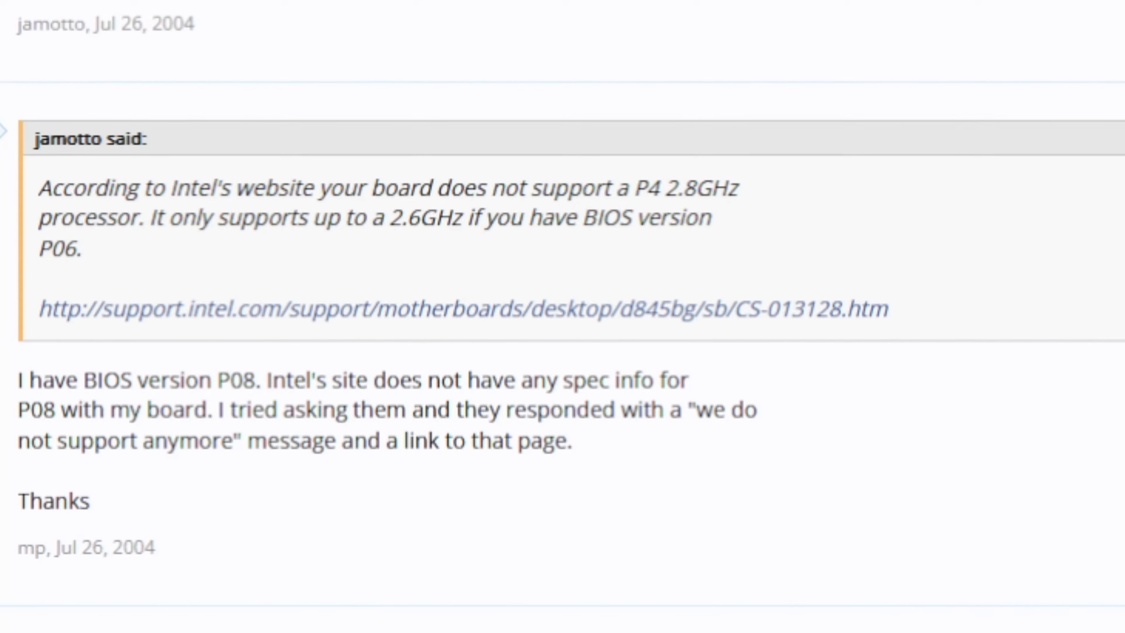
scroll(down, 3)
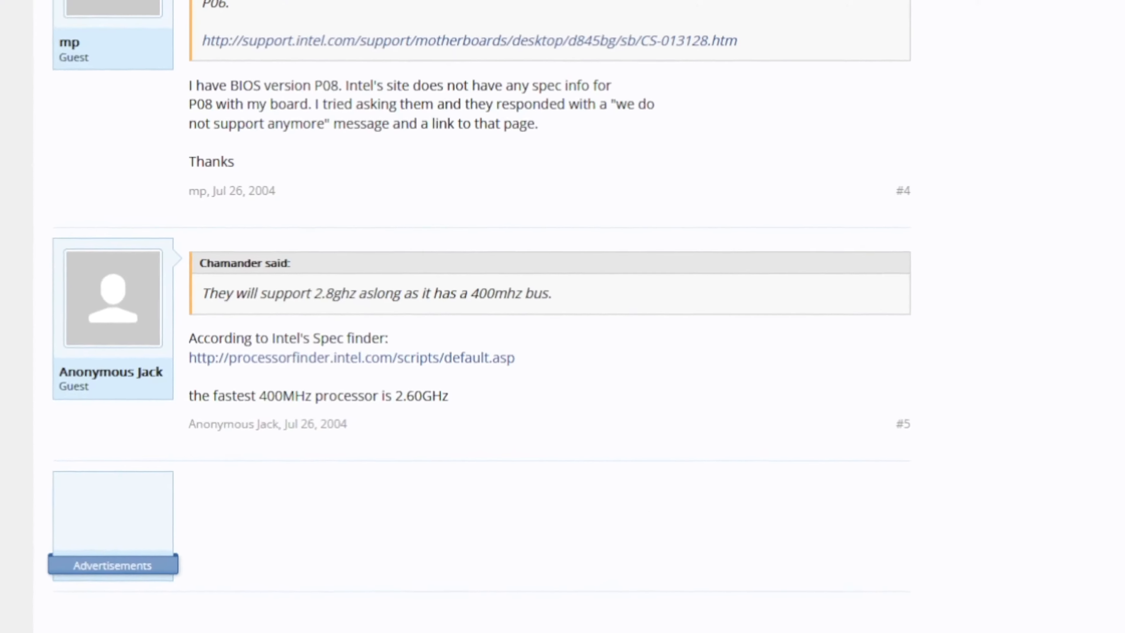